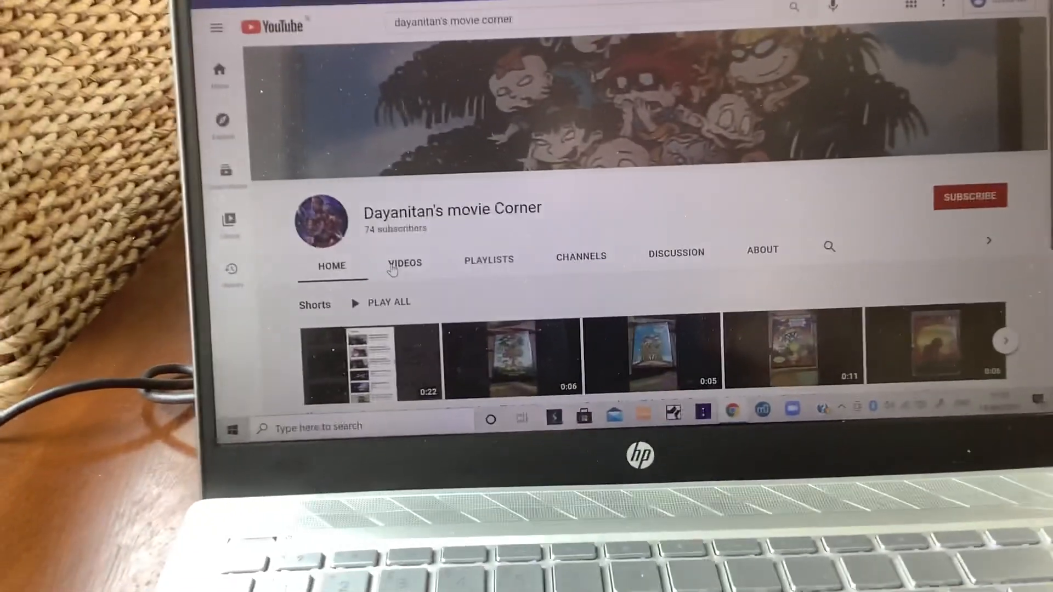
# Browse the channel's Videos and Playlists, then move on to its subscribed Channels list.
pyautogui.click(405, 262)
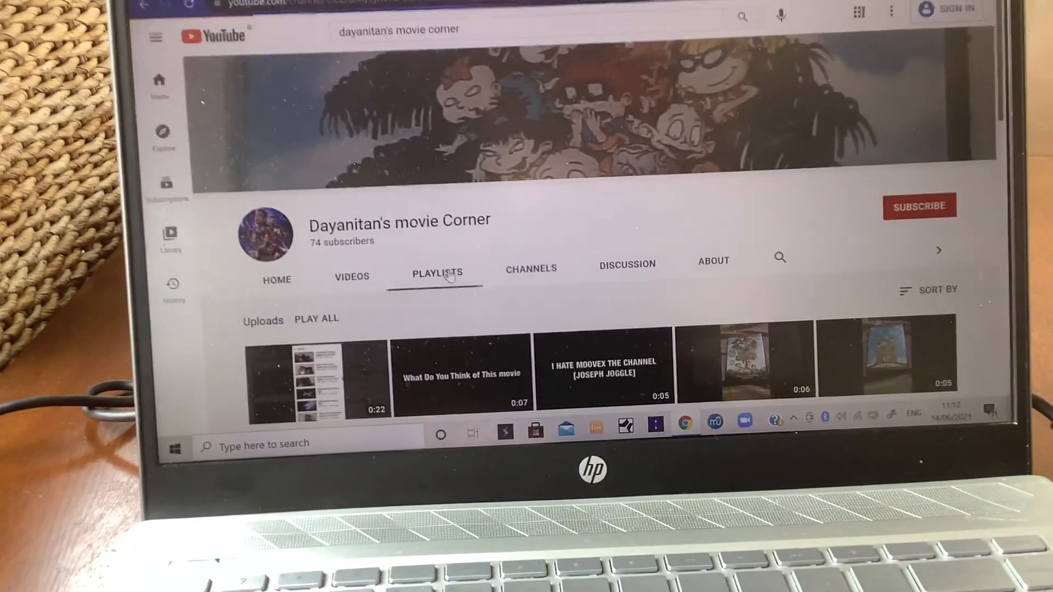
pyautogui.click(436, 275)
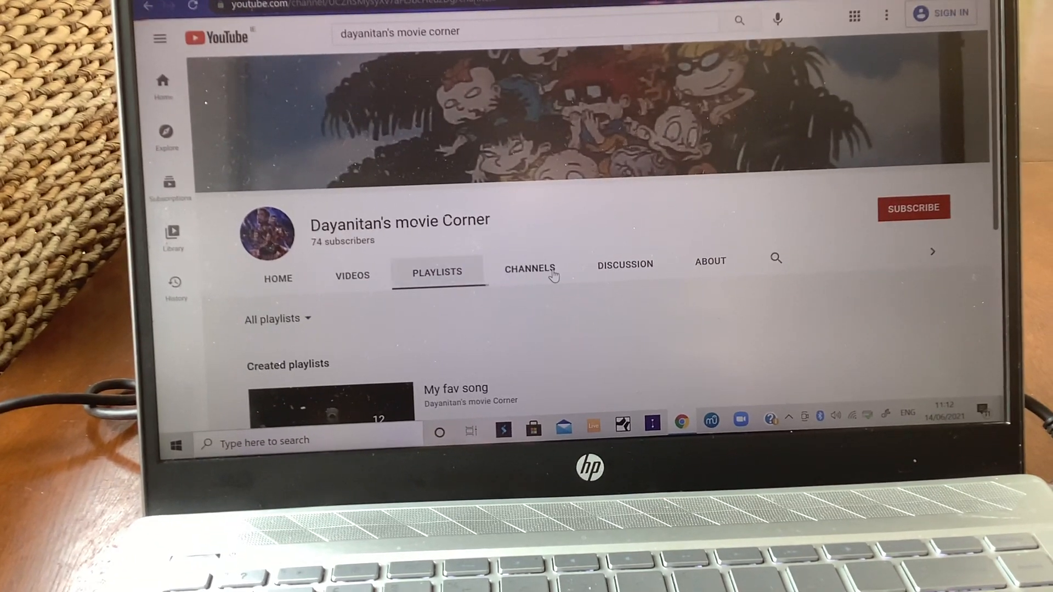
pyautogui.click(529, 268)
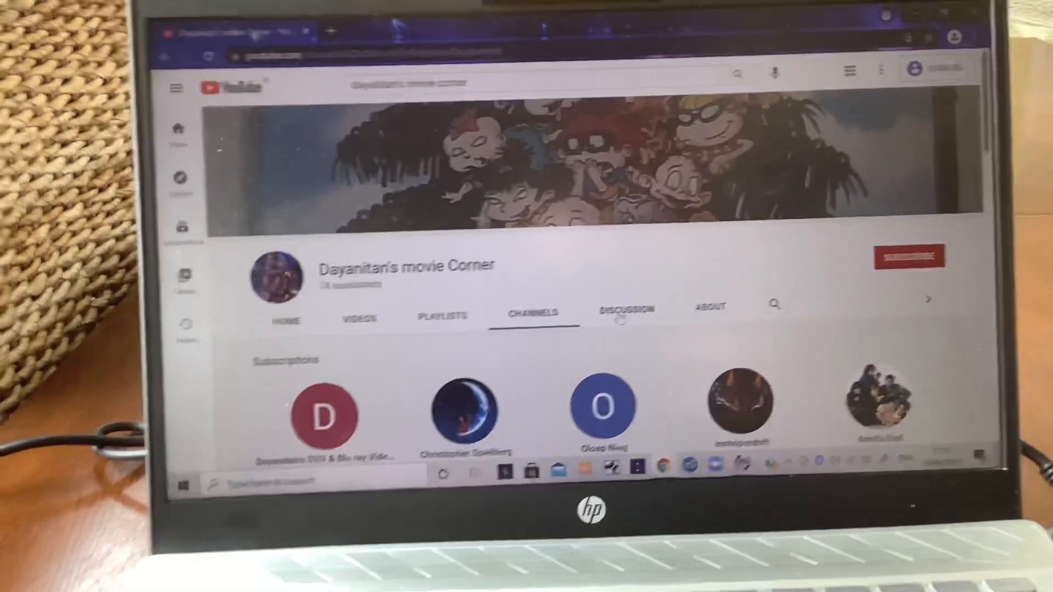
# Leave the Channels subscriptions list for the channel's Discussion comments.
pyautogui.click(587, 303)
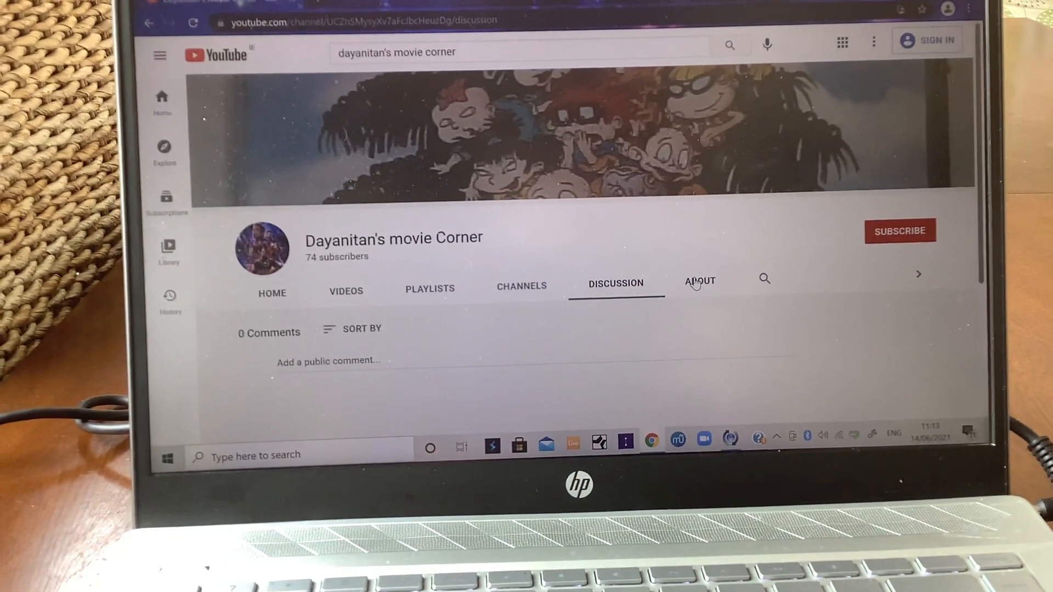
# Show the channel's About page with its description, join date and view stats.
pyautogui.click(699, 282)
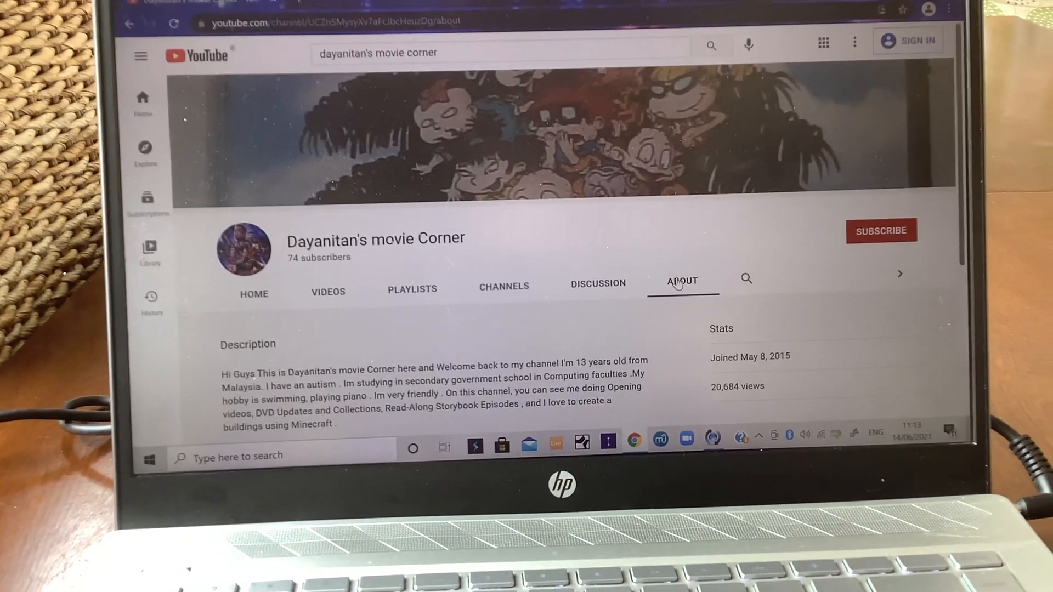